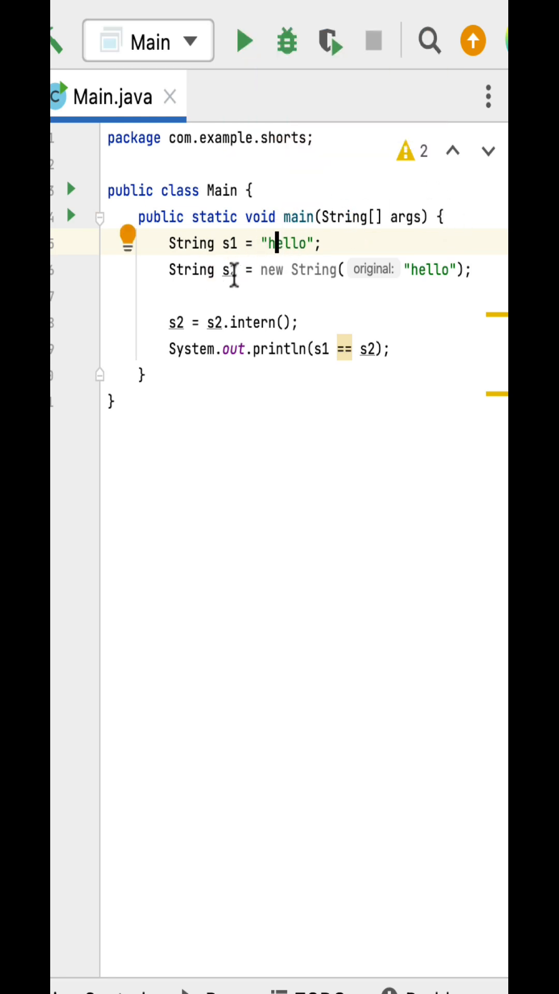
mouse_move(451, 270)
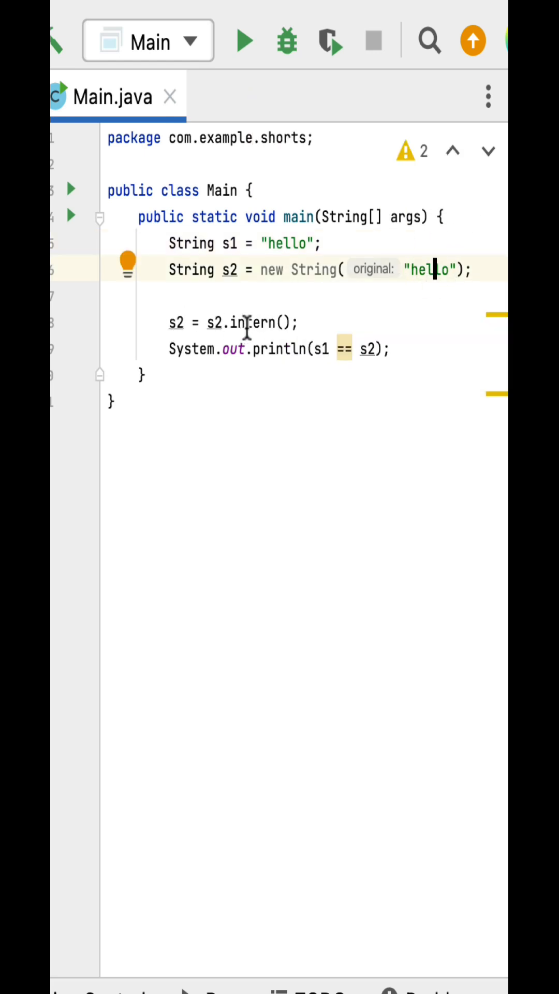
mouse_move(261, 310)
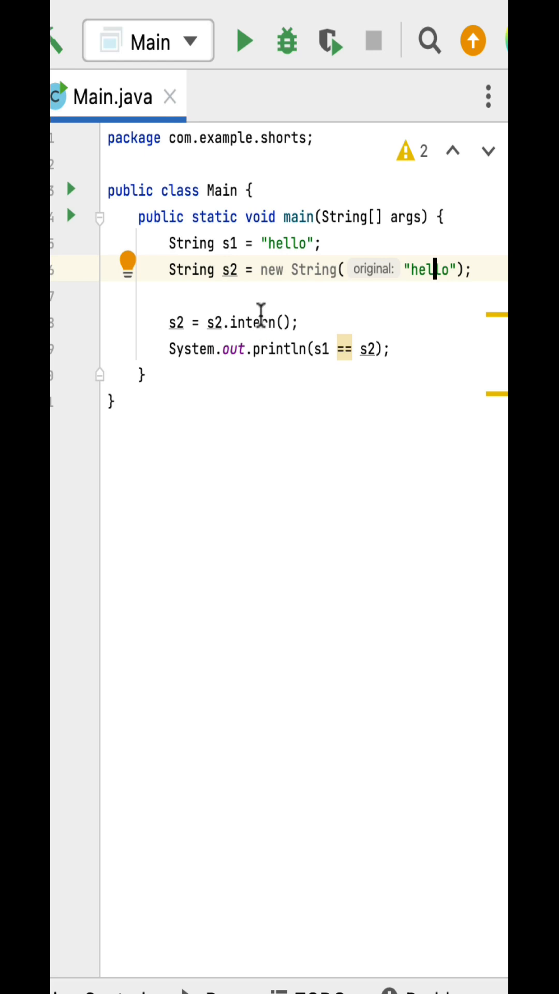
mouse_move(231, 284)
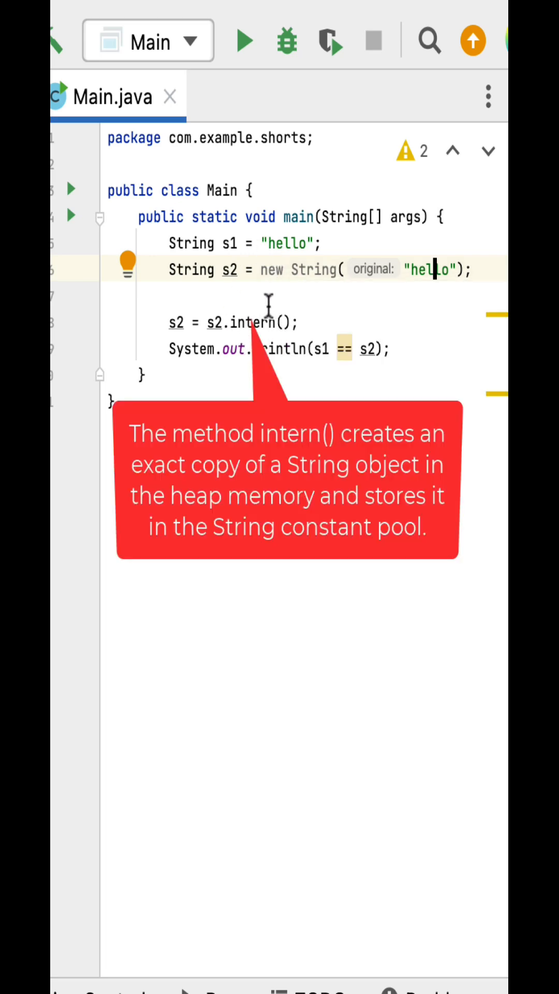
mouse_move(330, 293)
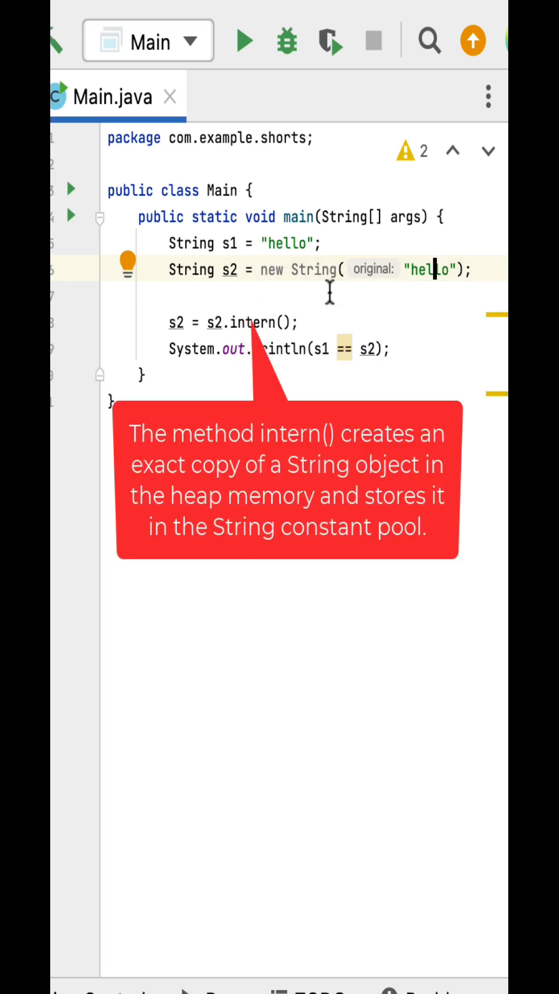
mouse_move(292, 250)
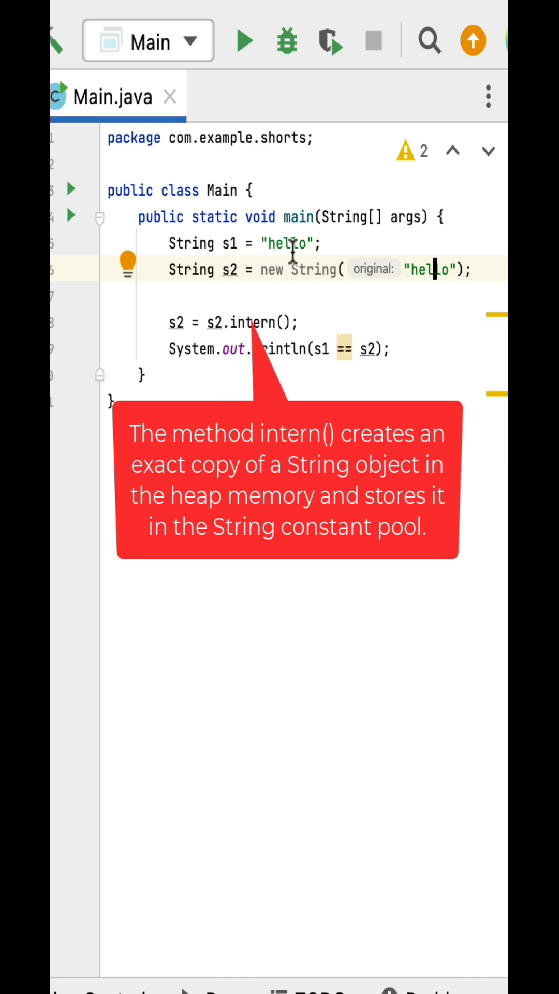
mouse_move(276, 286)
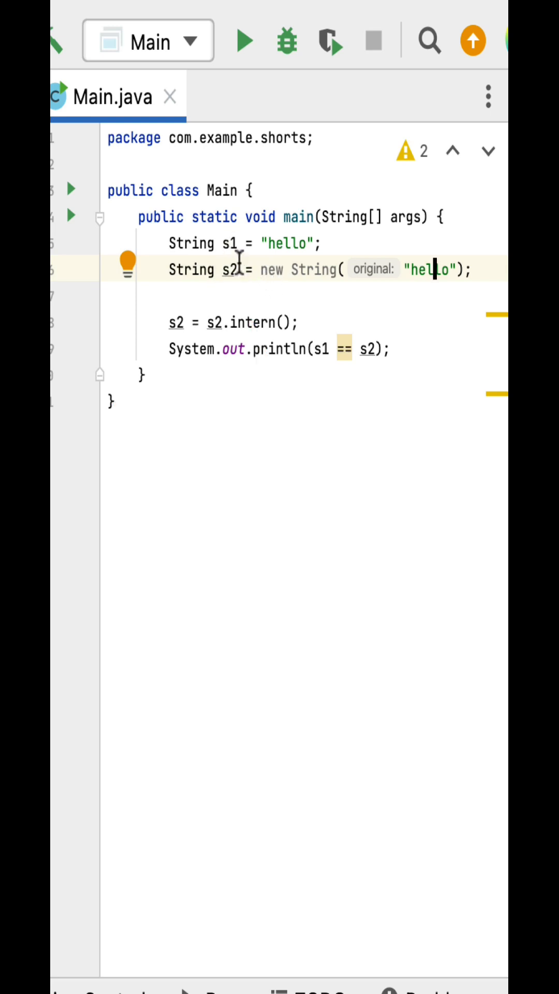
mouse_move(287, 245)
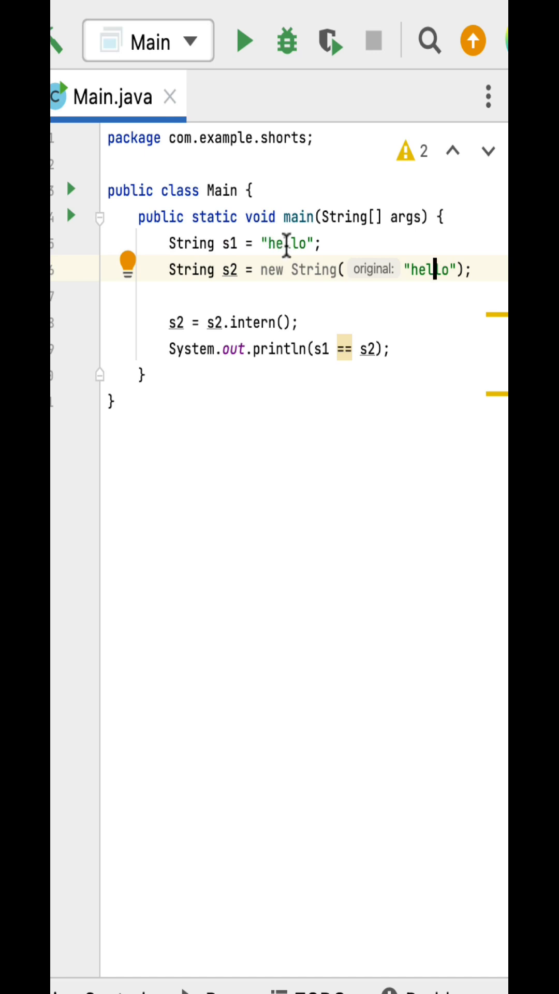
mouse_move(370, 261)
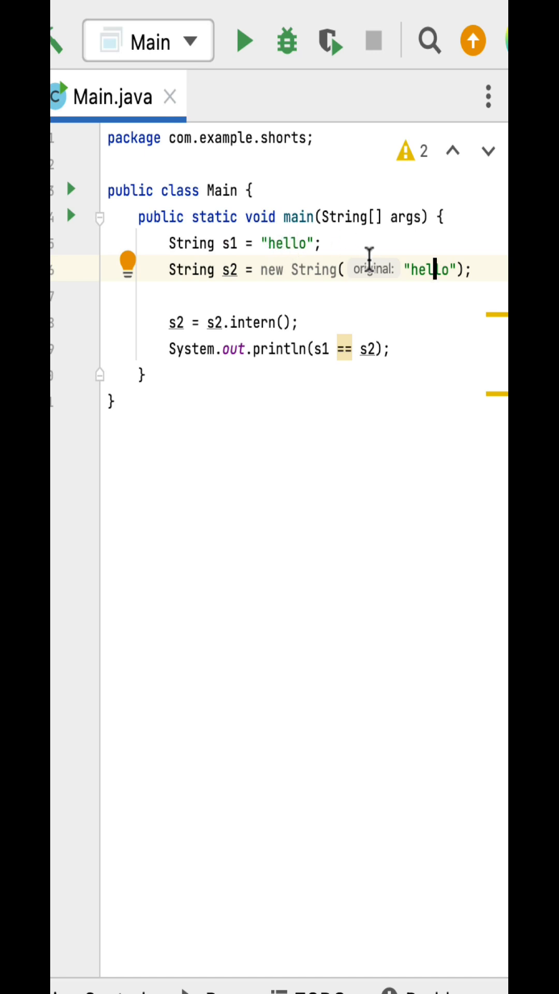
mouse_move(294, 360)
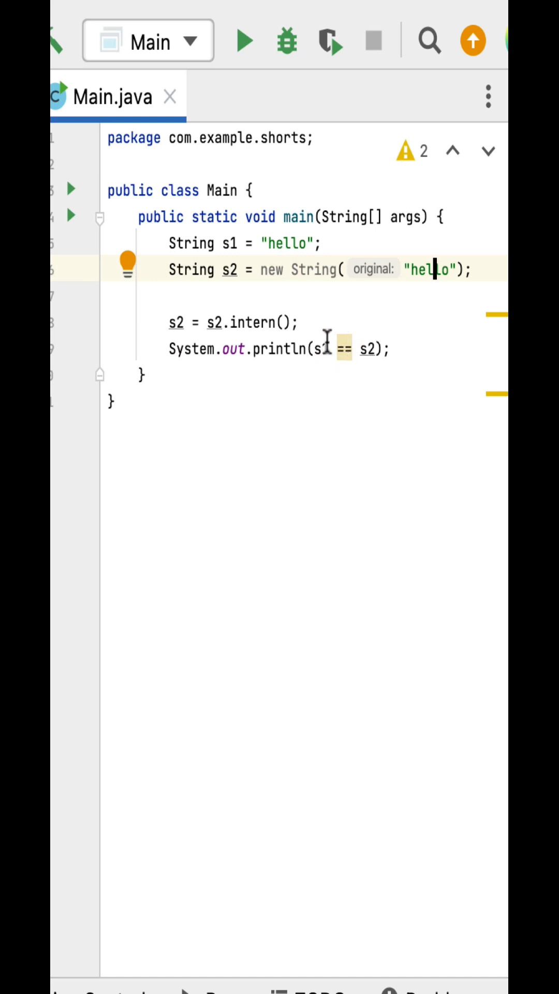
mouse_move(324, 354)
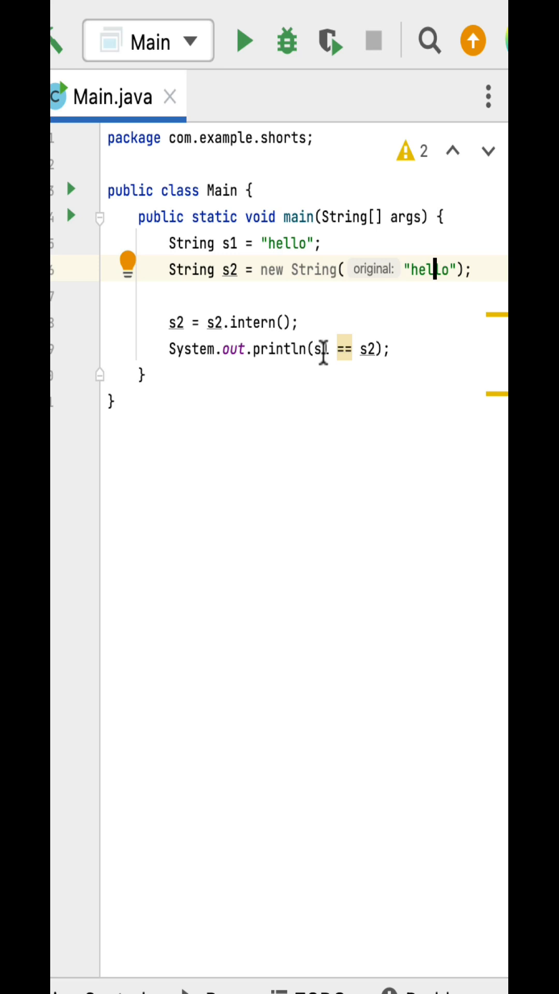
mouse_move(344, 274)
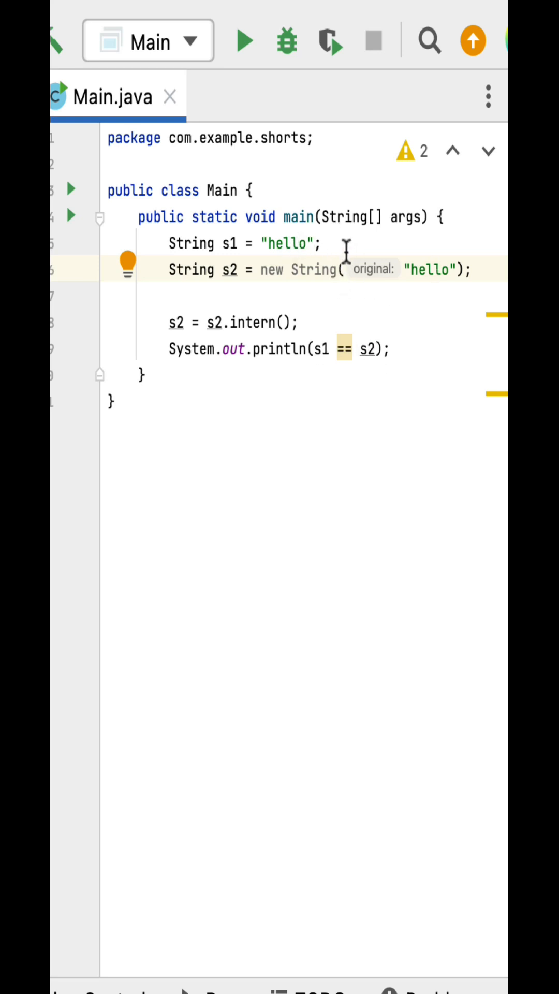
mouse_move(73, 260)
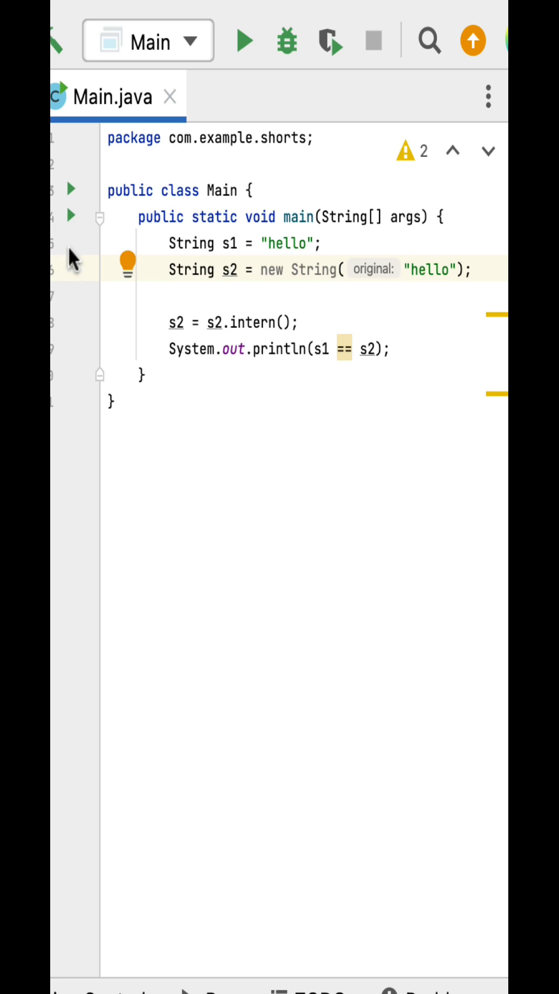
Run Main.main() from the gutter arrow, printing true with exit code 0.
left_click(246, 40)
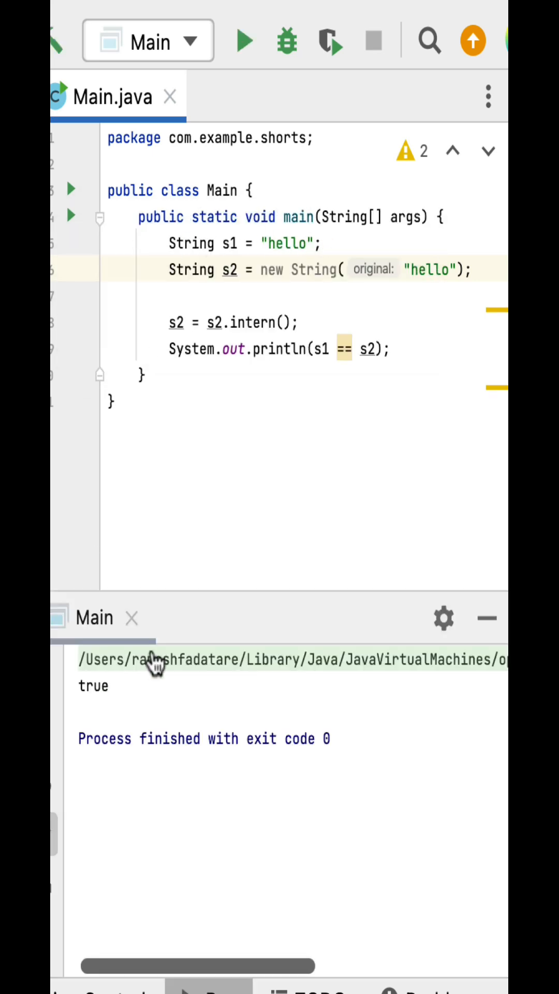